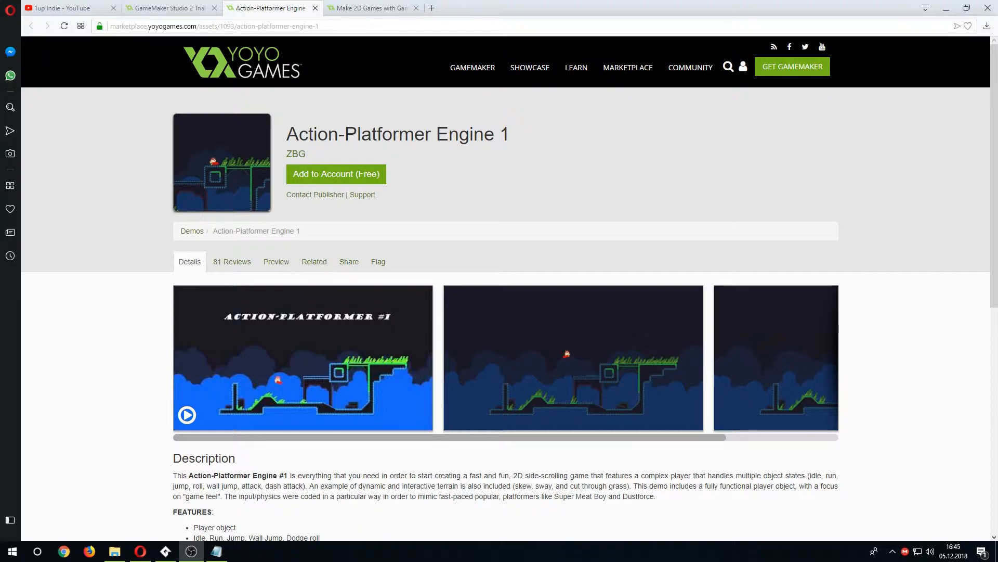
{"action": "mouse_move", "coordinate": [312, 154]}
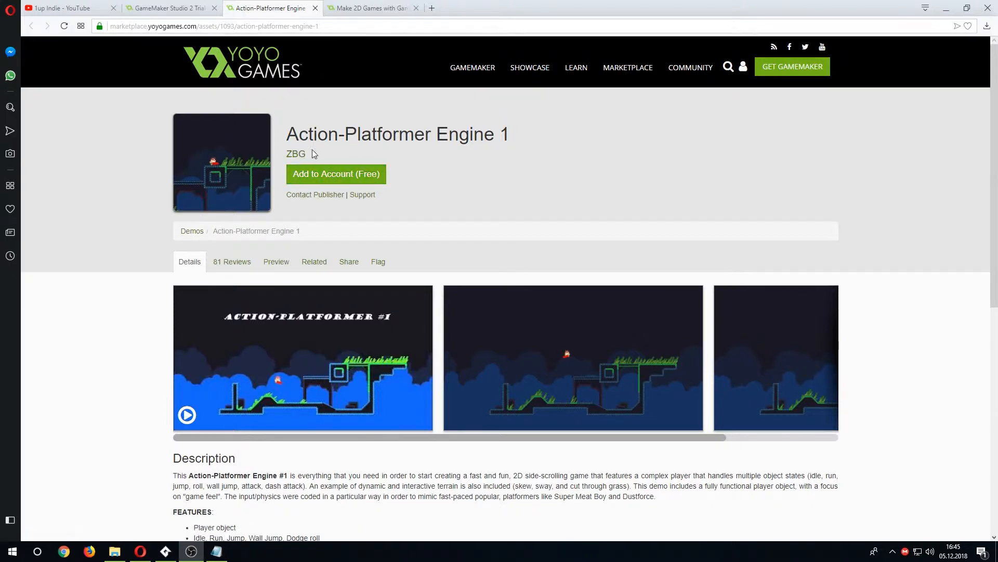
{"action": "mouse_move", "coordinate": [304, 166]}
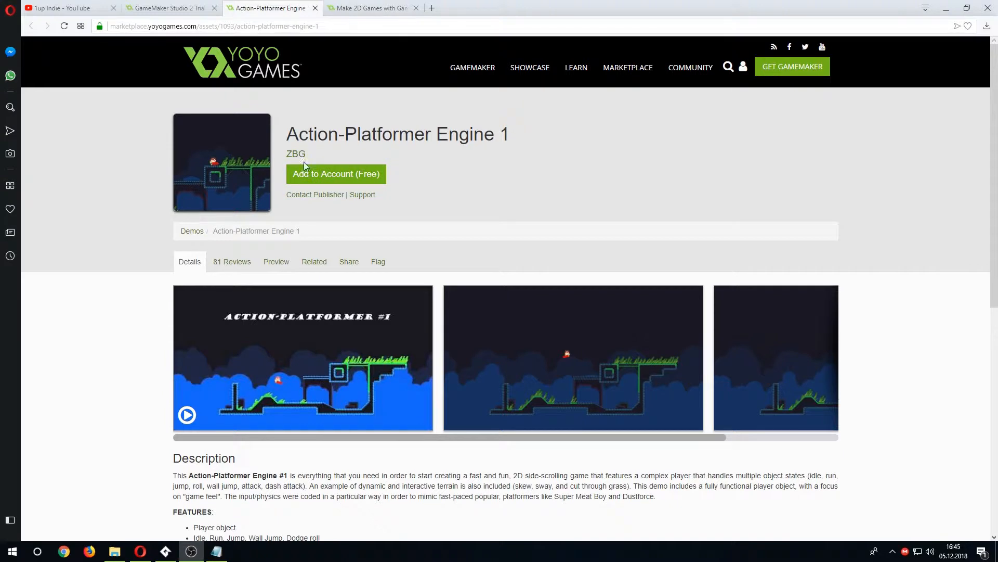
Watch the engine's demo video fullscreen, close it, and run the project so the desert test room plays.
{"action": "left_click", "coordinate": [186, 415]}
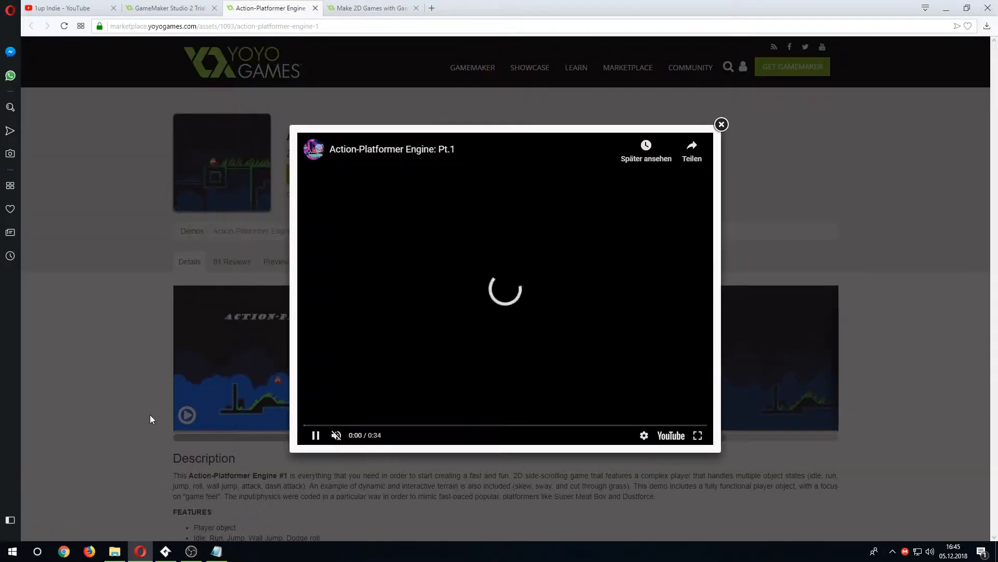
{"action": "left_click", "coordinate": [698, 435]}
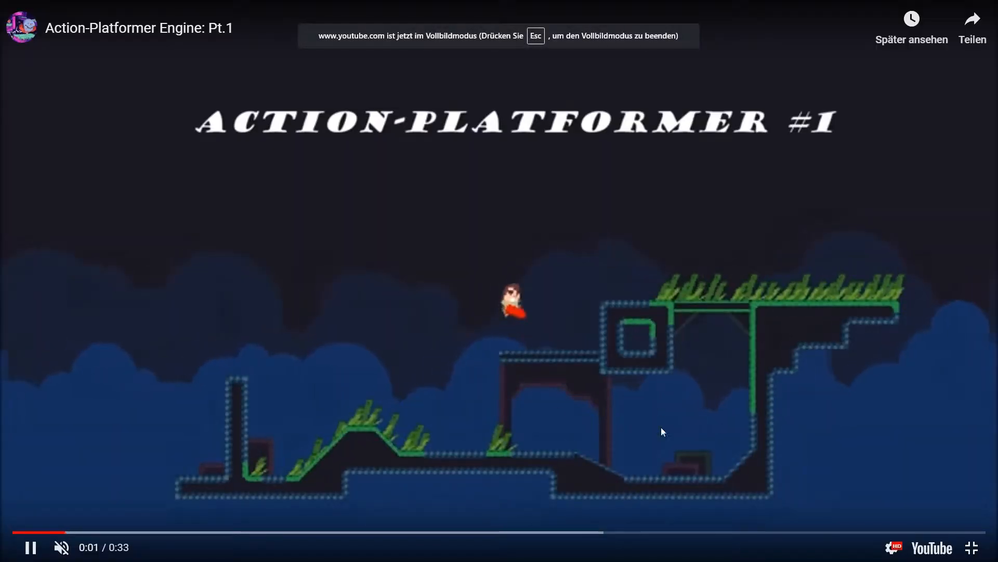
{"action": "mouse_move", "coordinate": [622, 555]}
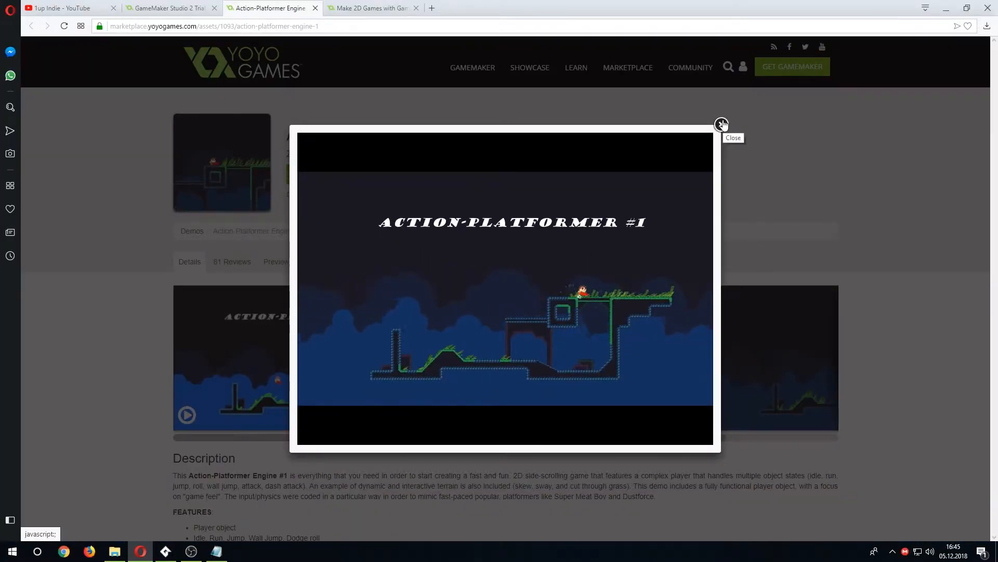
{"action": "left_click", "coordinate": [721, 124]}
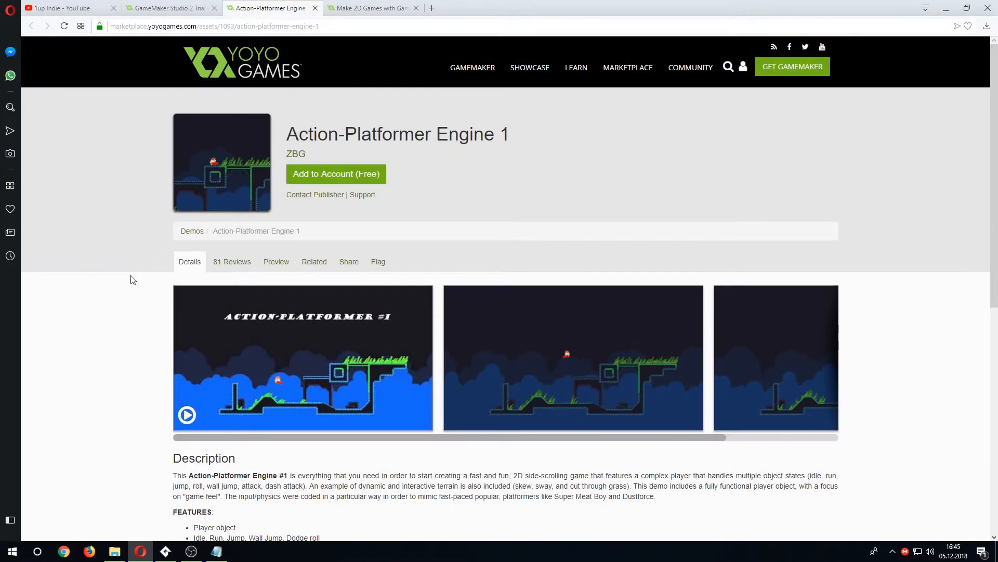
{"action": "mouse_move", "coordinate": [165, 270]}
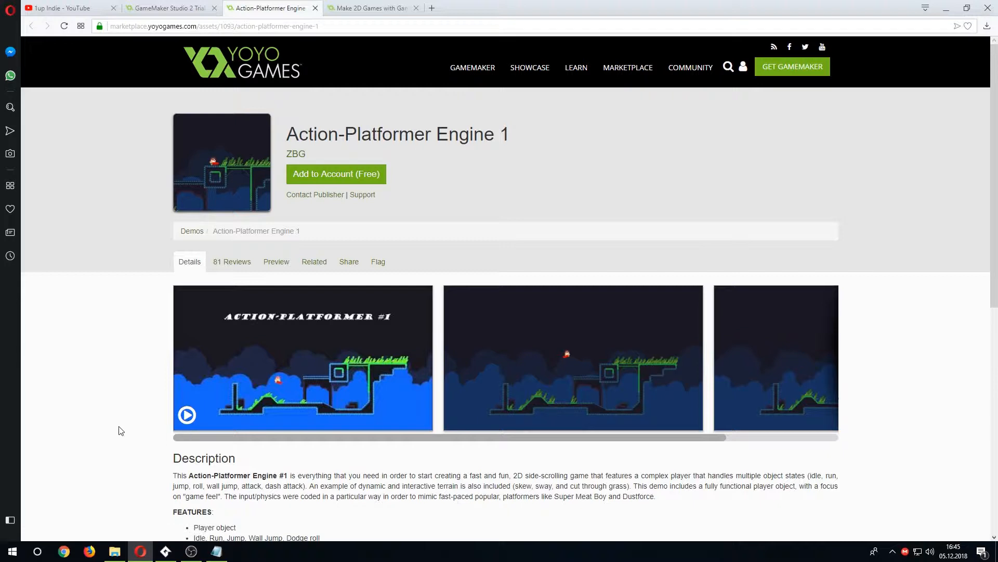
{"action": "mouse_move", "coordinate": [159, 359]}
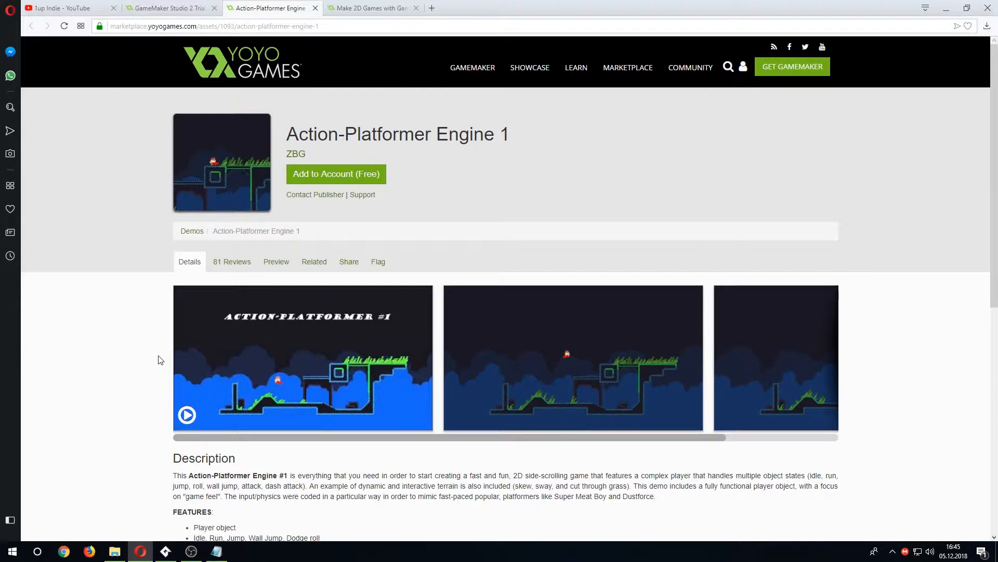
{"action": "mouse_move", "coordinate": [125, 351]}
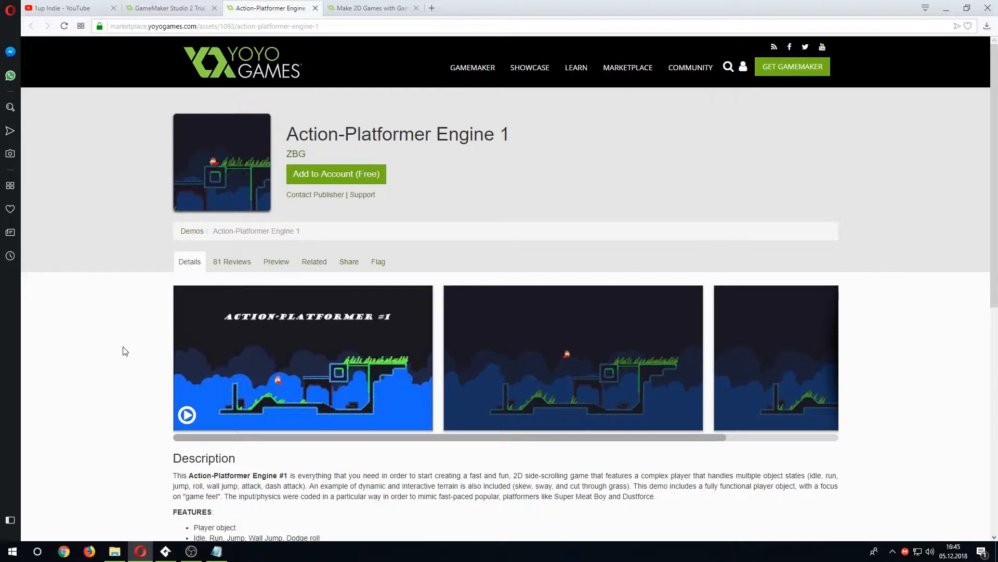
{"action": "mouse_move", "coordinate": [145, 381]}
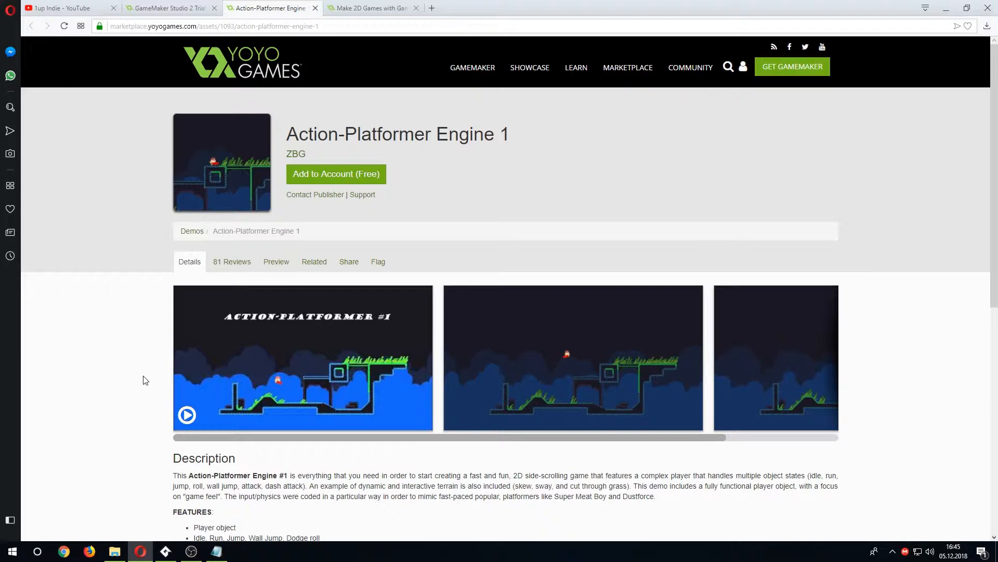
{"action": "left_click", "coordinate": [169, 8]}
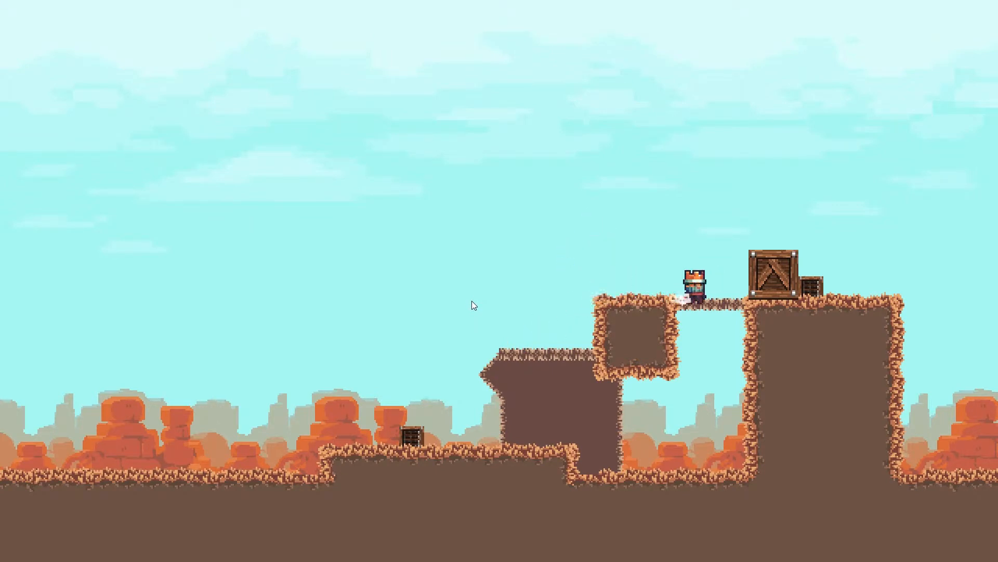
Move the player across the platforms and along the right wall in the running demo.
{"action": "key", "text": "a"}
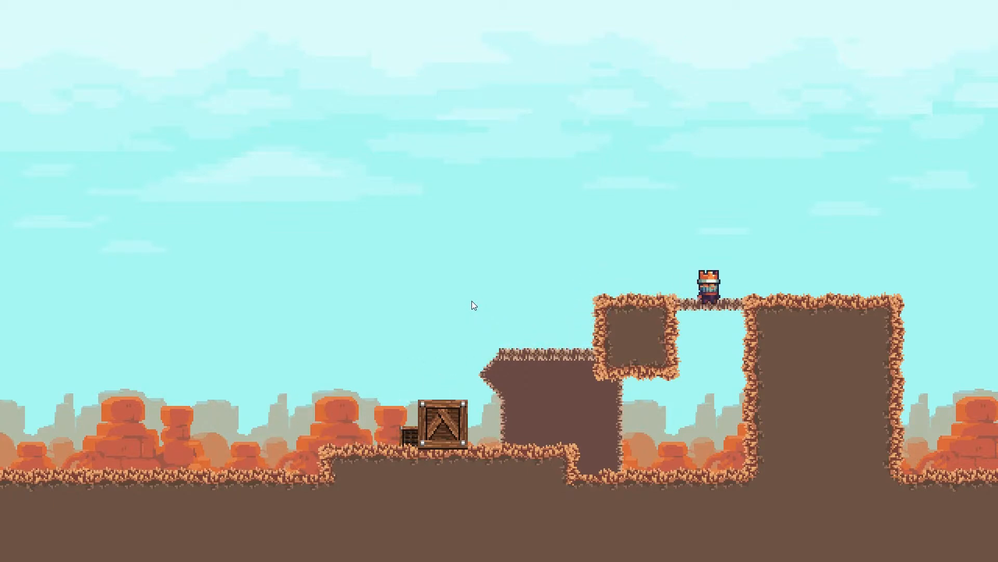
{"action": "key", "text": "d"}
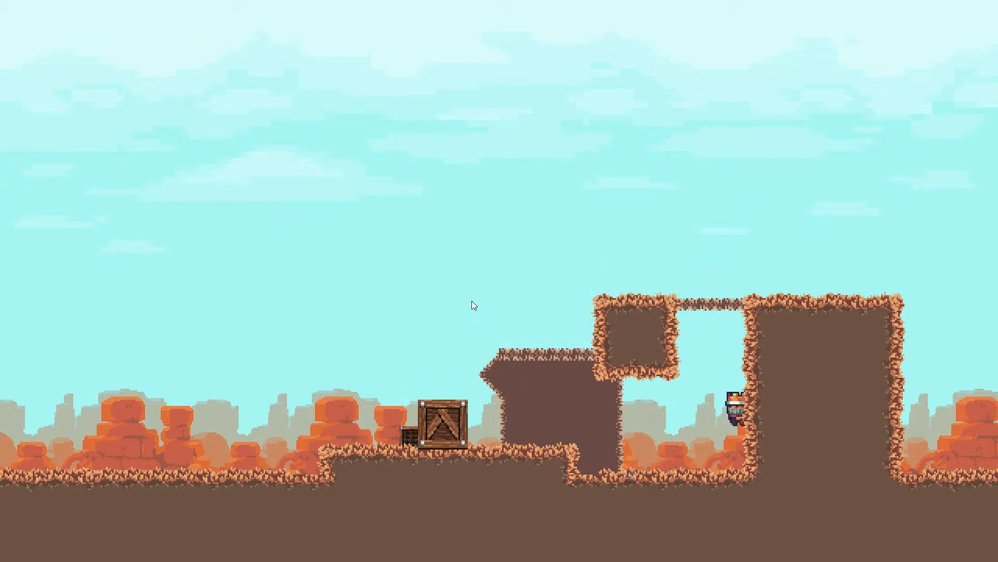
{"action": "key", "text": "space"}
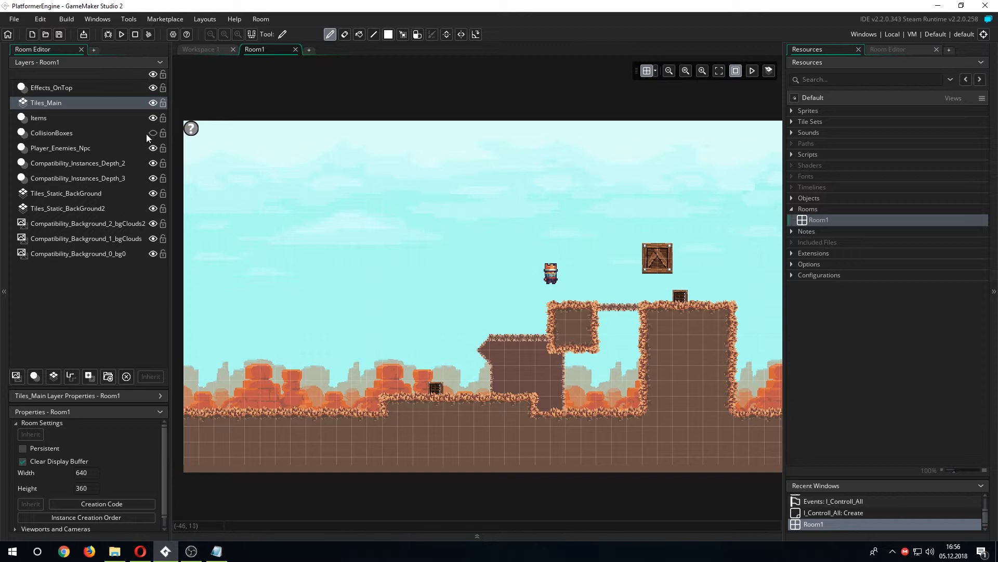
Toggle the CollisionBoxes layer visibility, then open the sPlayerIdle sprite and the I_Controll_All Create event.
{"action": "left_click", "coordinate": [51, 133]}
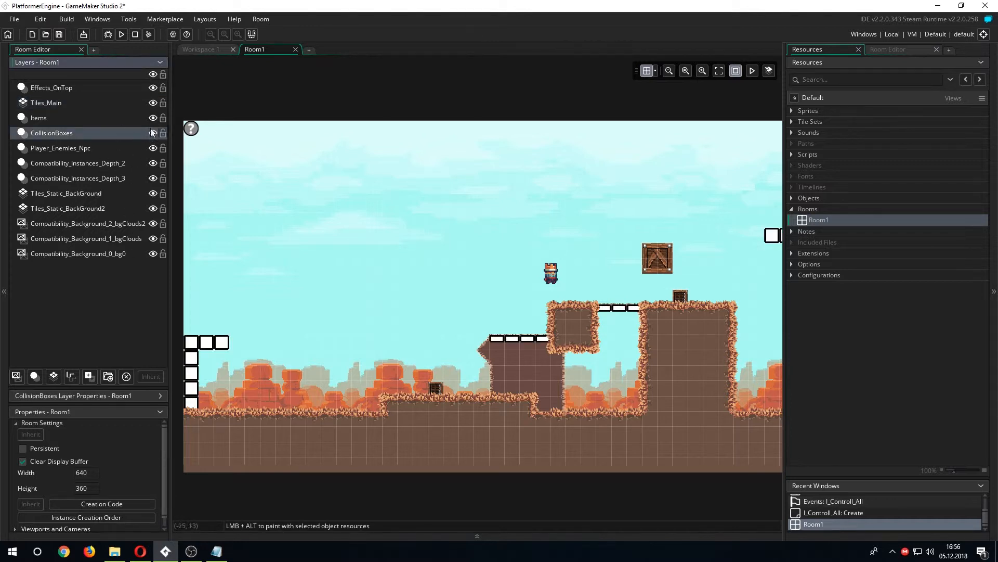
{"action": "left_click", "coordinate": [45, 103]}
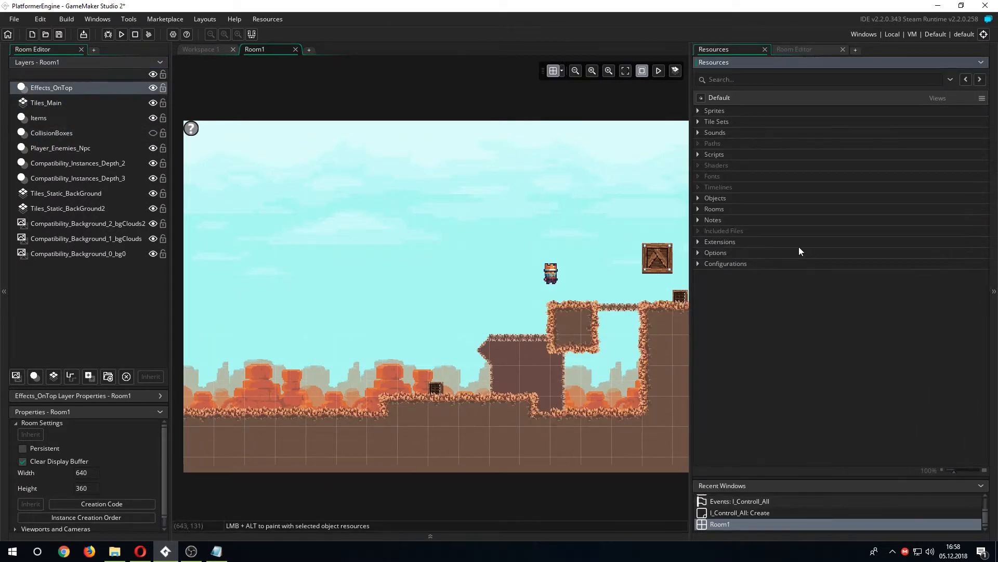
{"action": "mouse_move", "coordinate": [783, 259]}
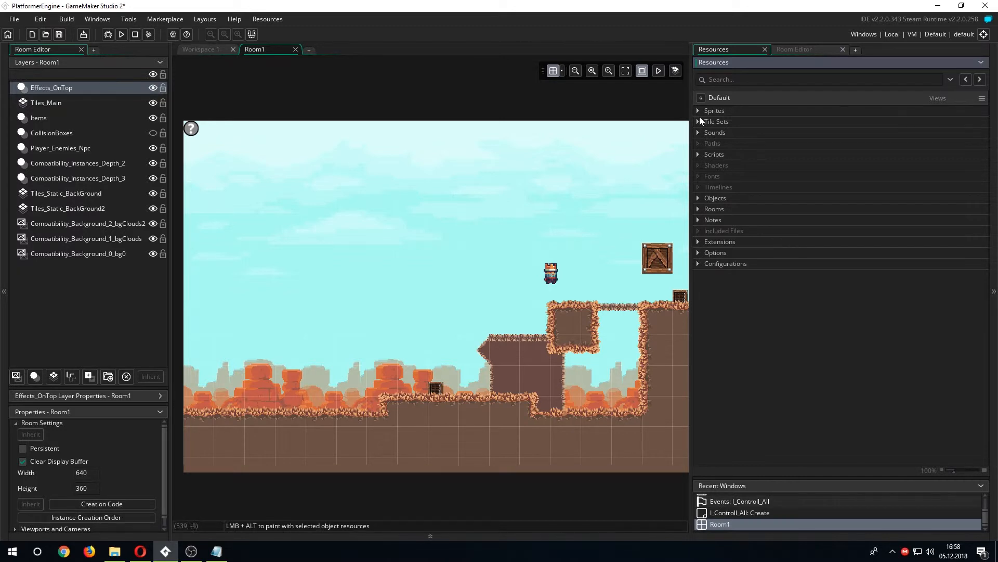
{"action": "left_click", "coordinate": [708, 121]}
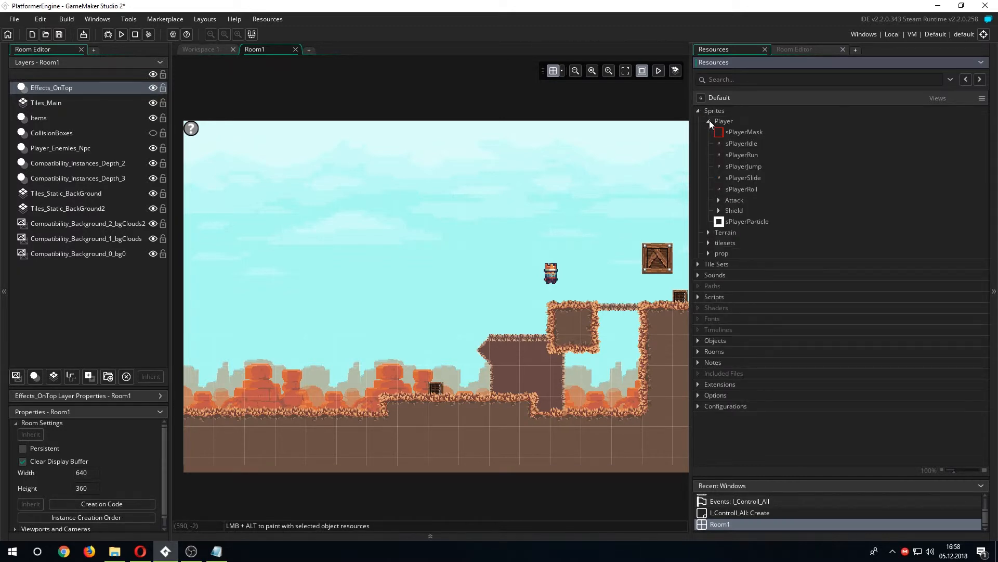
{"action": "double_click", "coordinate": [741, 144]}
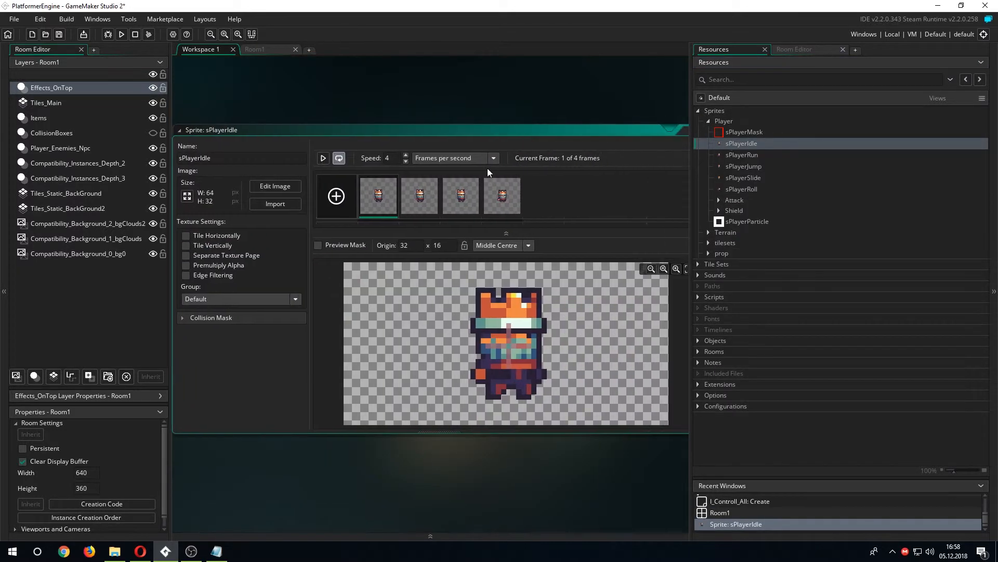
{"action": "left_click", "coordinate": [323, 158]}
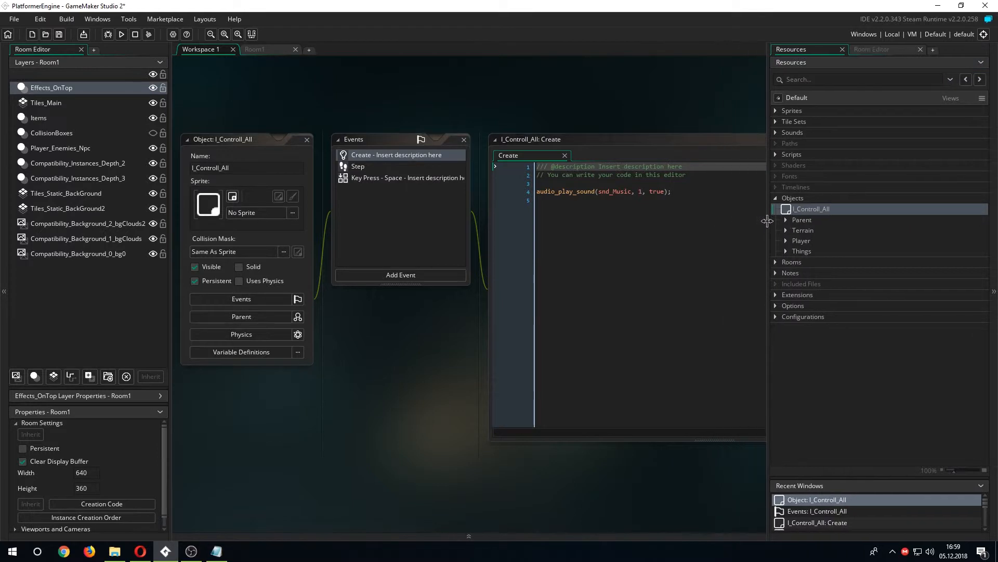
{"action": "mouse_move", "coordinate": [861, 239]}
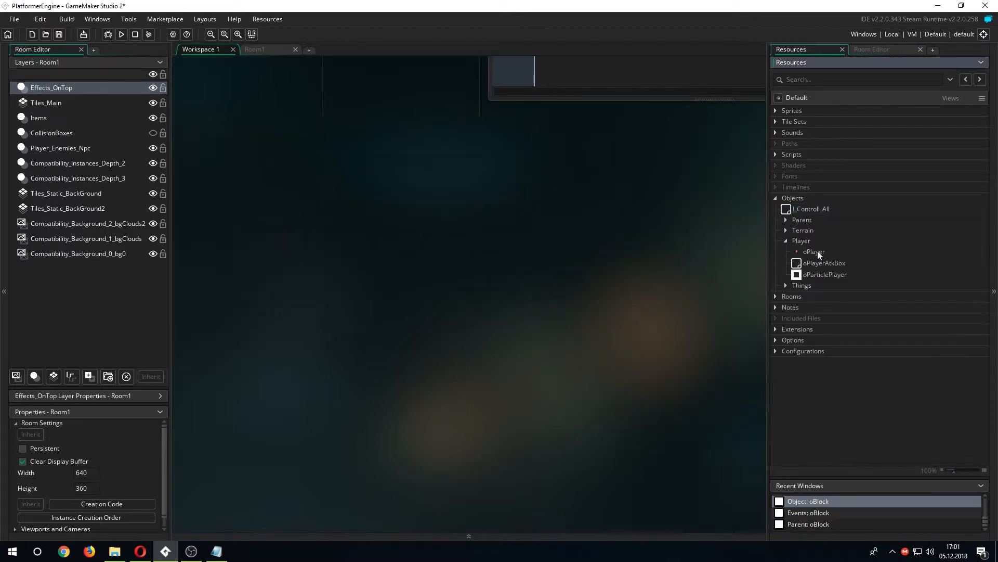
Open oPlayer and scroll through its Create event movement constants and state values.
{"action": "double_click", "coordinate": [814, 252]}
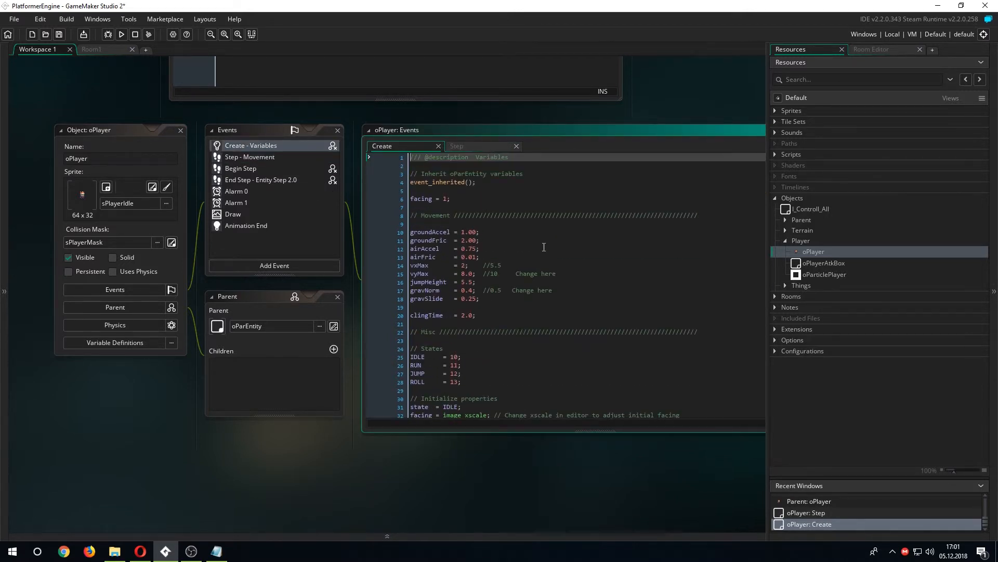
{"action": "scroll", "scroll_direction": "down", "scroll_amount": 3}
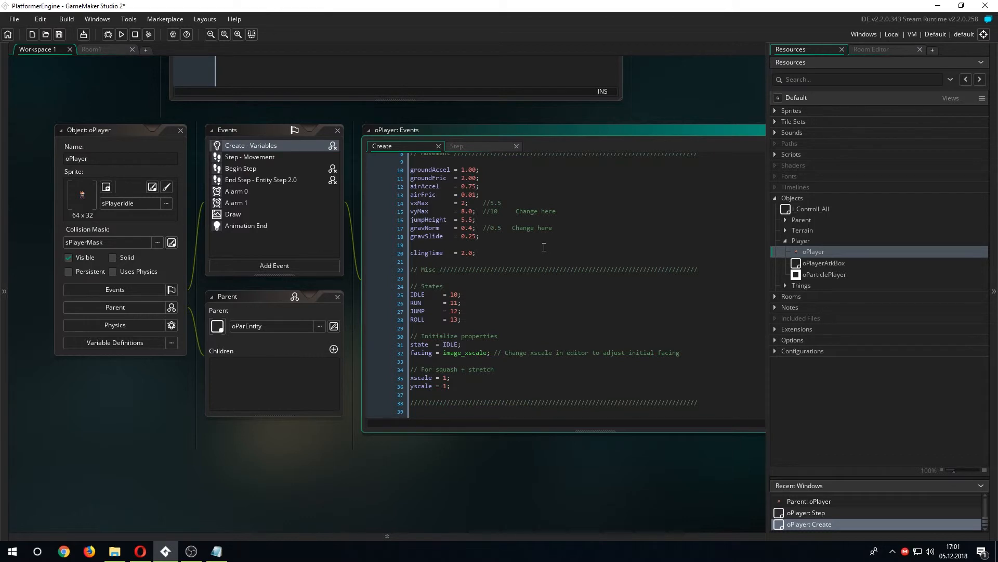
{"action": "mouse_move", "coordinate": [517, 231]}
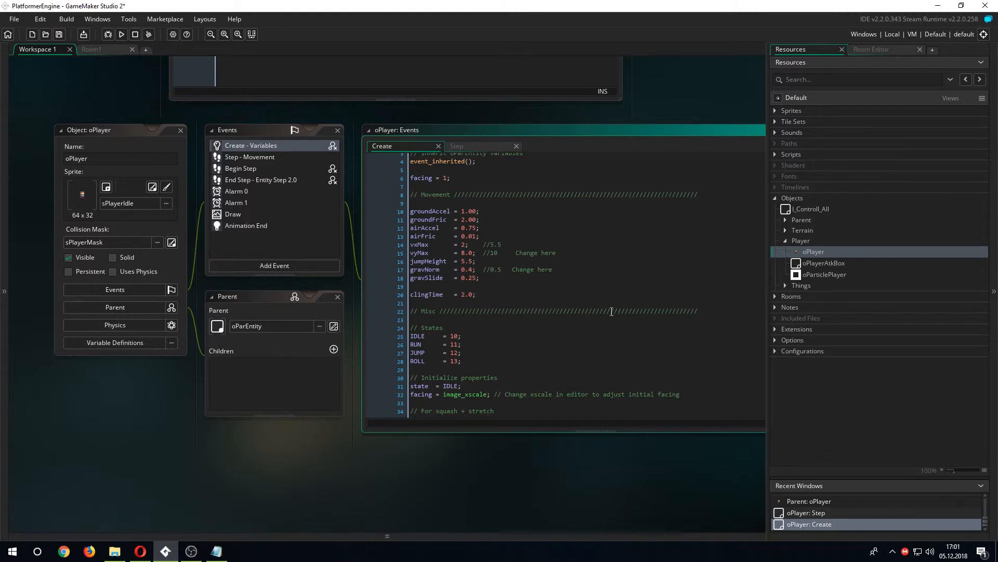
{"action": "mouse_move", "coordinate": [486, 248]}
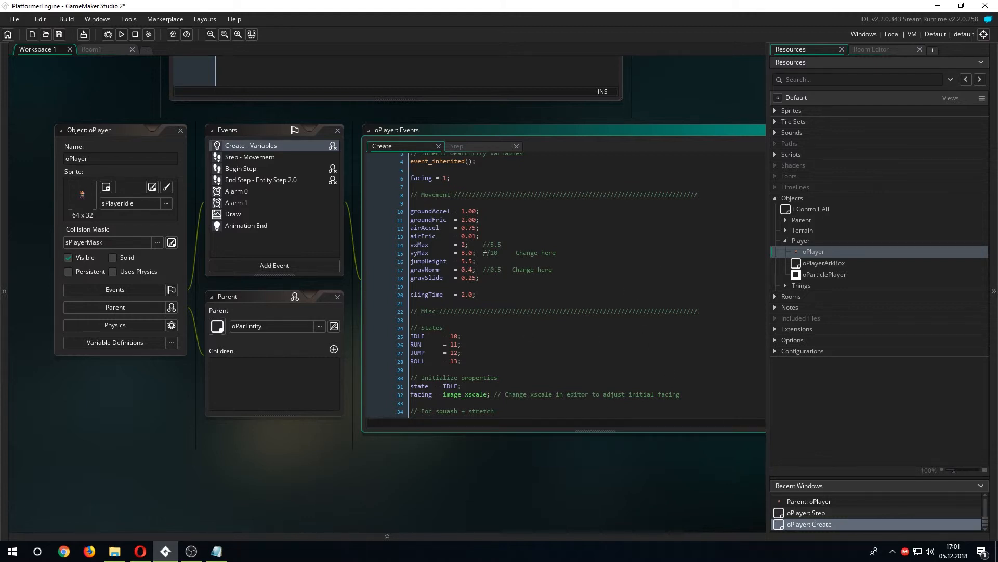
View oPlayer's Step input code, then its Draw event line assigning the run sprite.
{"action": "left_click", "coordinate": [483, 278]}
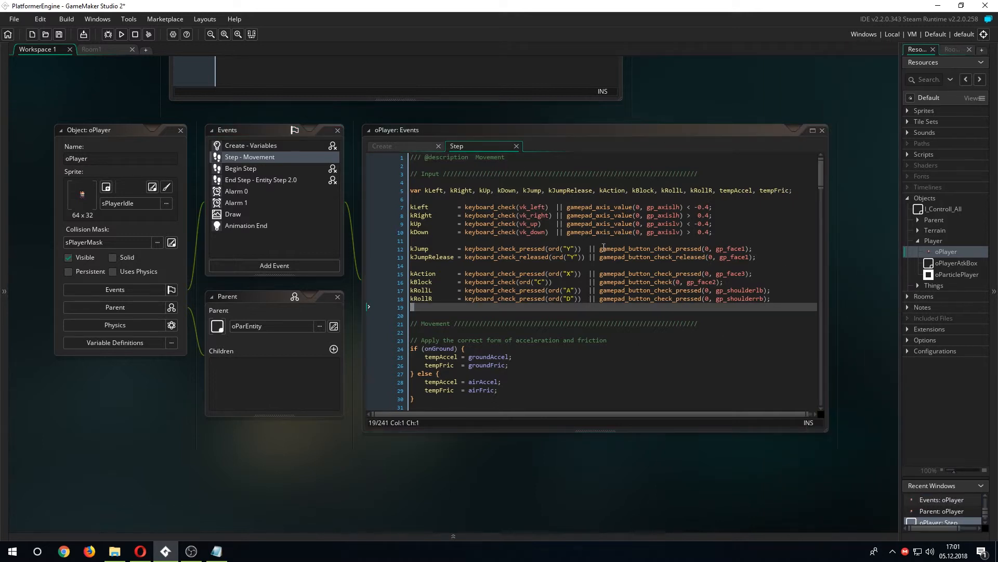
{"action": "mouse_move", "coordinate": [431, 204]}
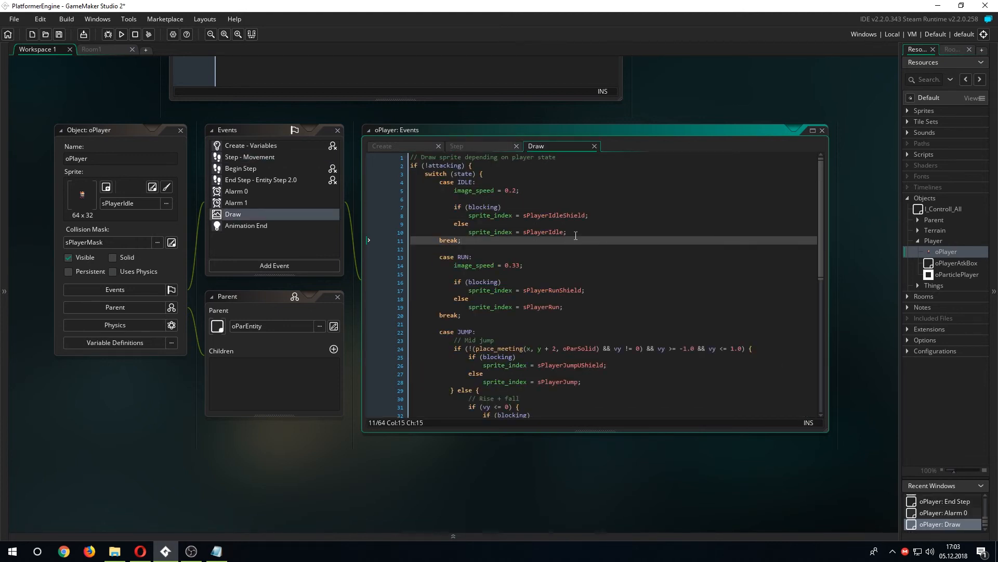
{"action": "mouse_move", "coordinate": [532, 311]}
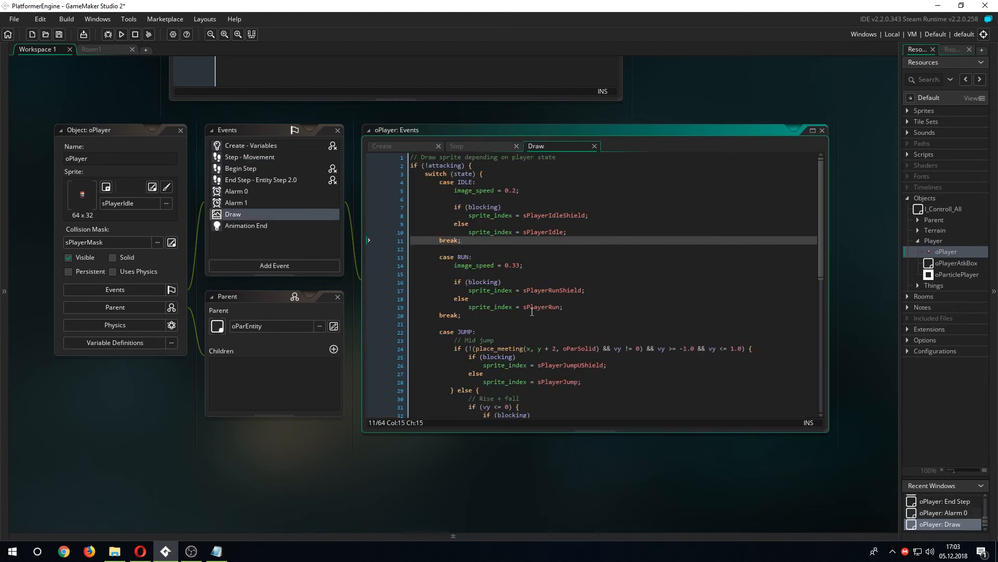
{"action": "left_click", "coordinate": [544, 306]}
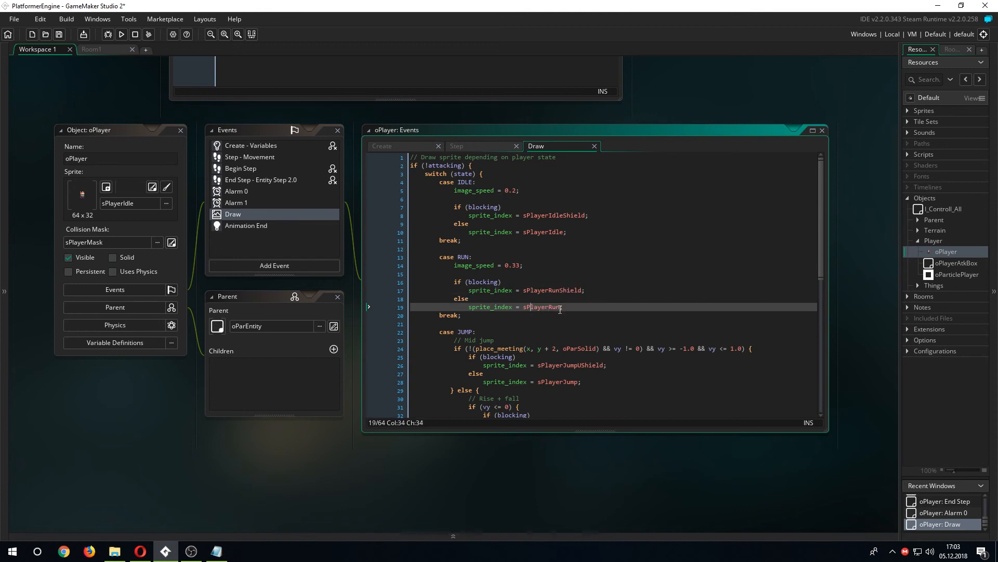